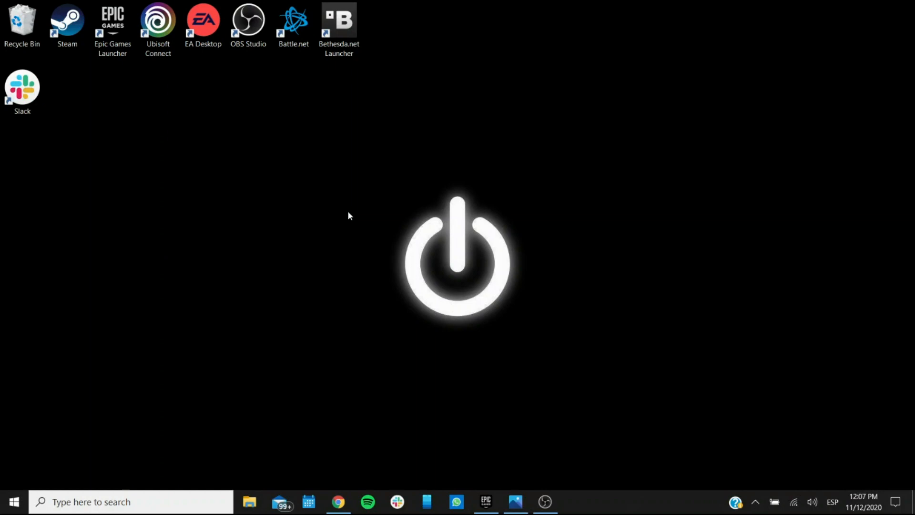
mouse_move(45, 106)
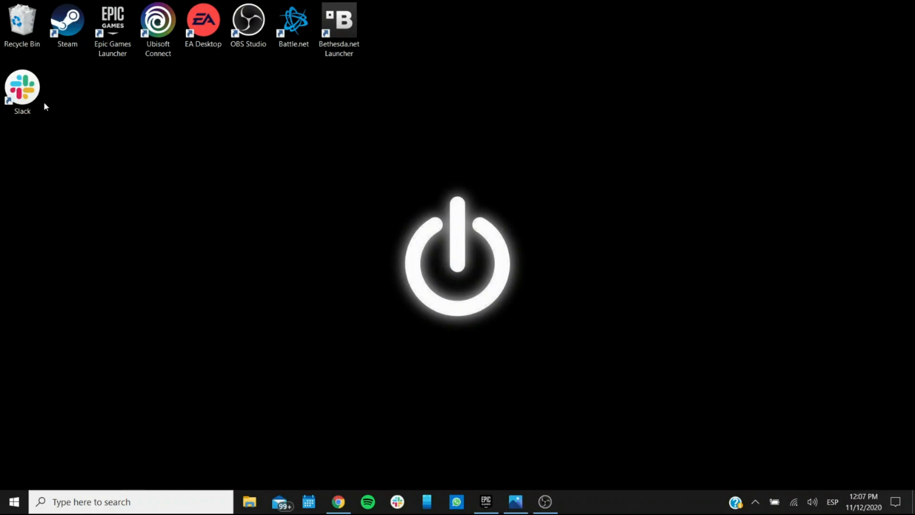
Step: Drag the Epic Games Launcher shortcut from the top icon row into the empty desktop area
drag(112, 21, 203, 164)
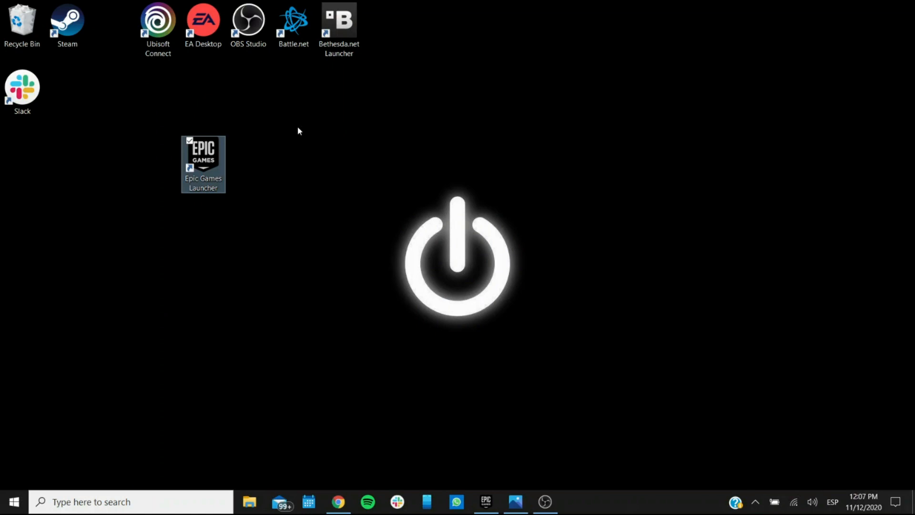
mouse_move(354, 416)
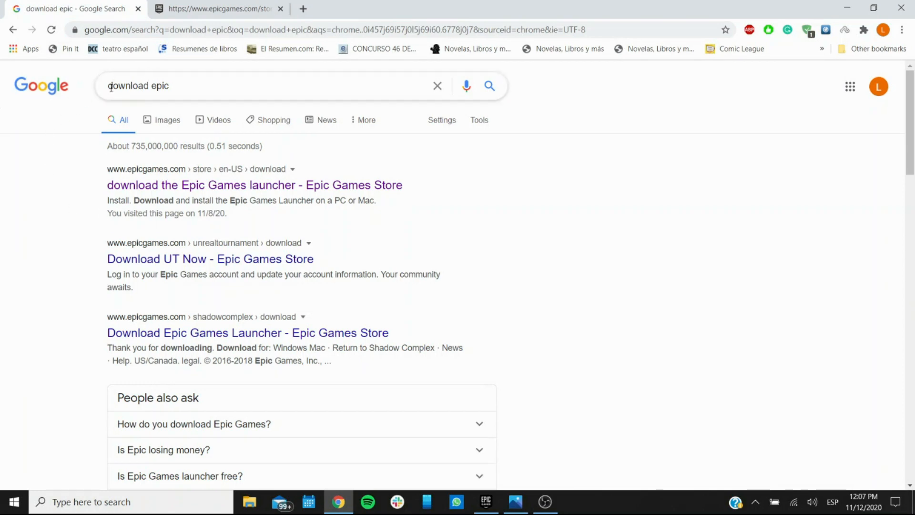
mouse_move(172, 110)
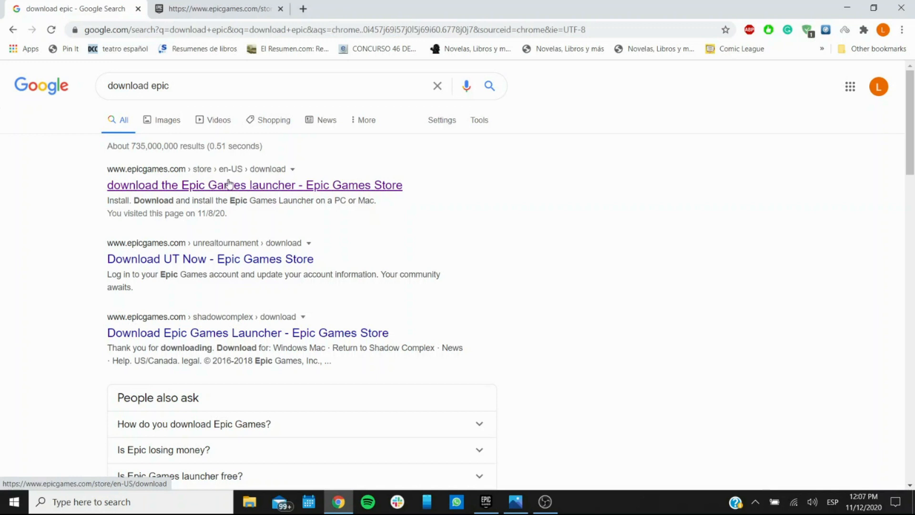
mouse_move(166, 190)
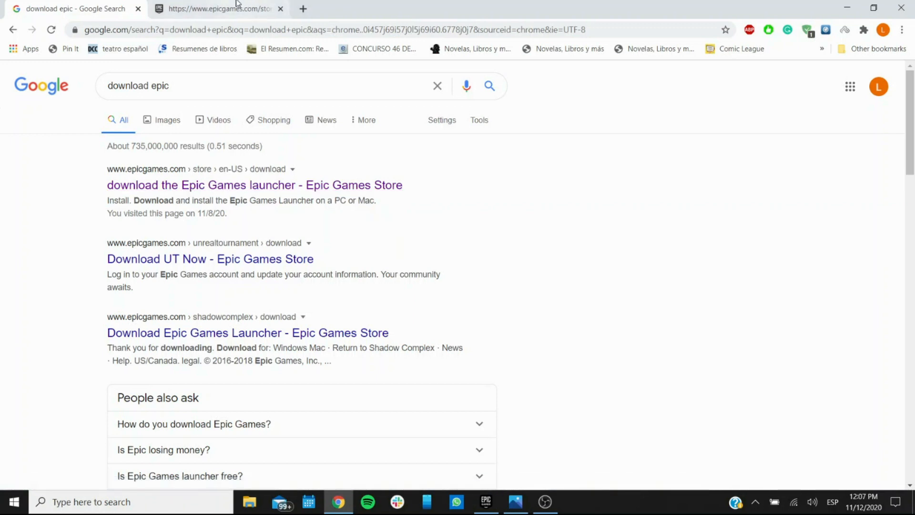
Step: Open the Epic Games Store Install page from the 'download the Epic Games launcher' result
click(218, 8)
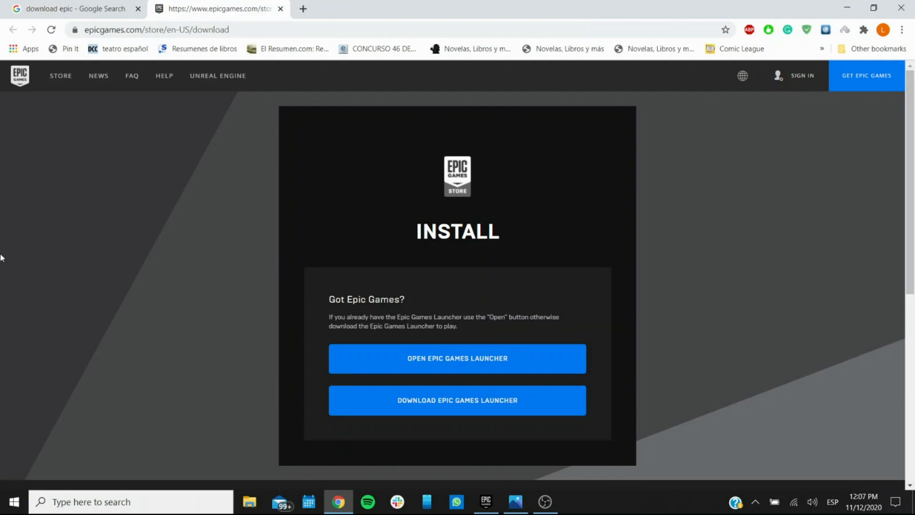
mouse_move(231, 343)
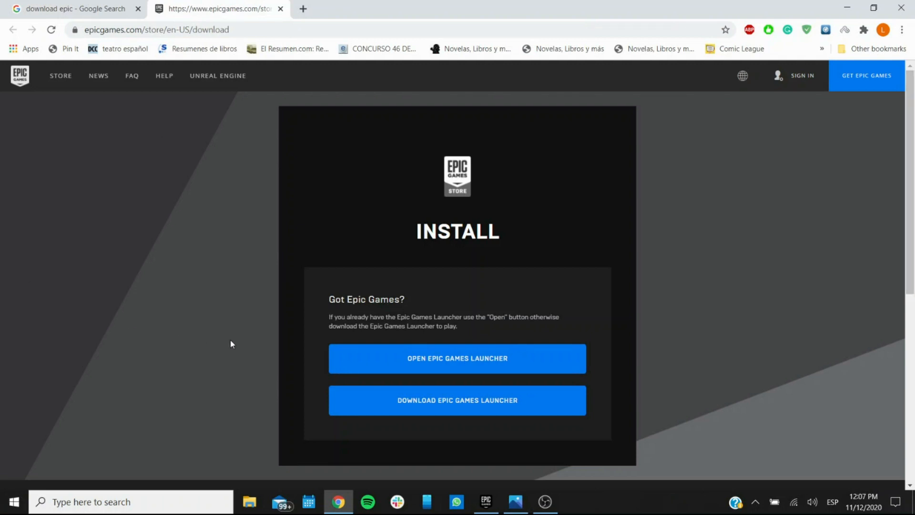
mouse_move(410, 393)
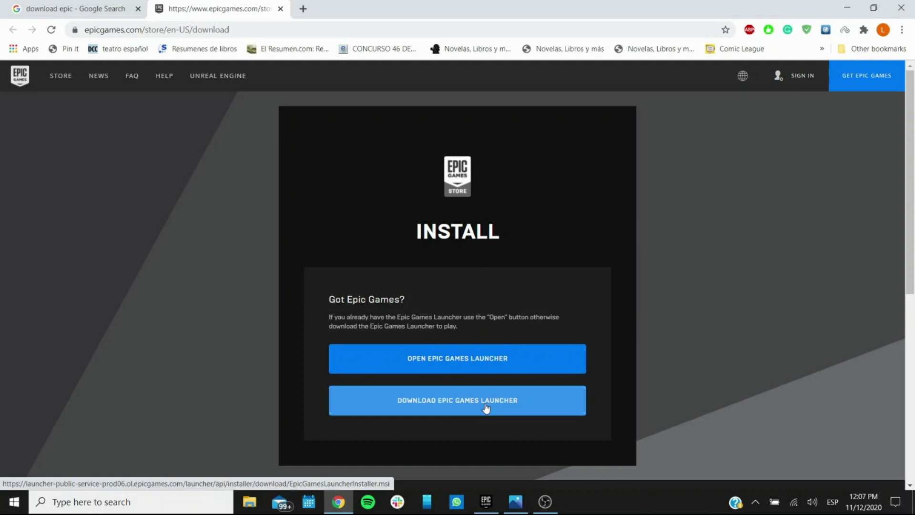
mouse_move(350, 436)
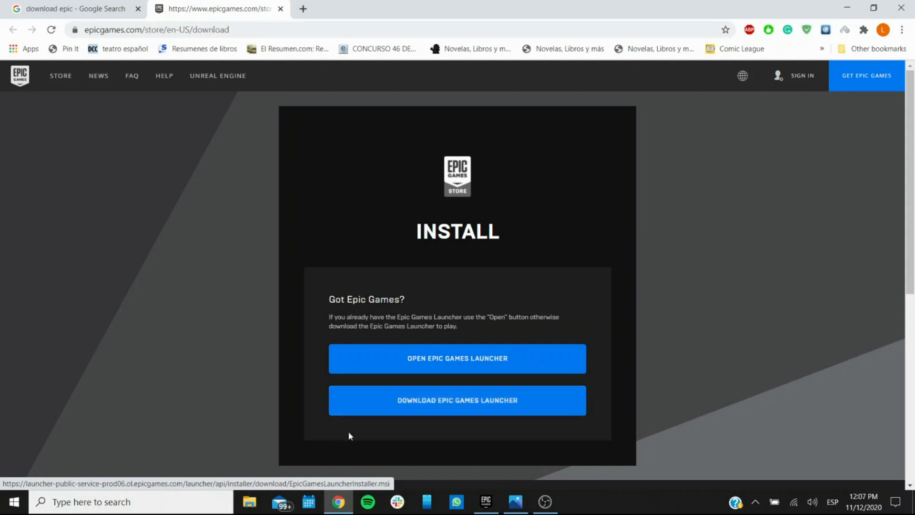
Step: Launch Epic Games Launcher from the taskbar to reach its 'Choose how to sign in' screen
click(458, 359)
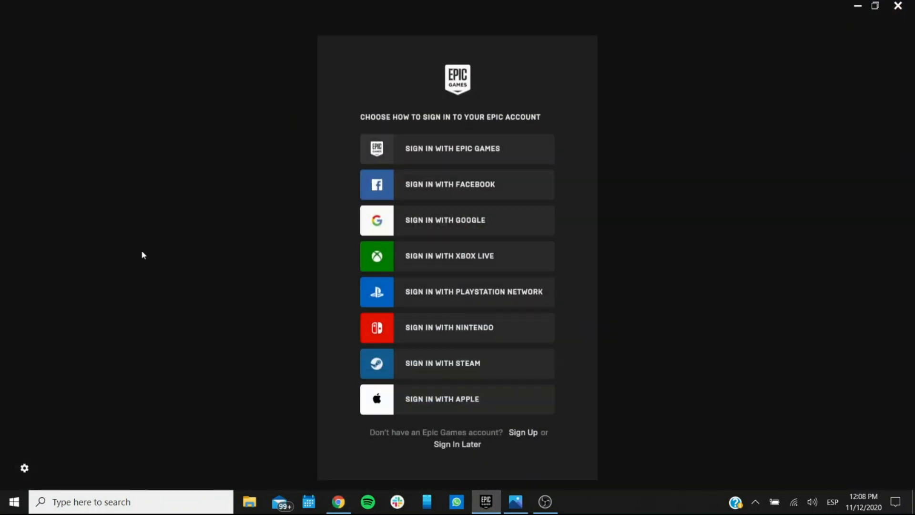
mouse_move(394, 139)
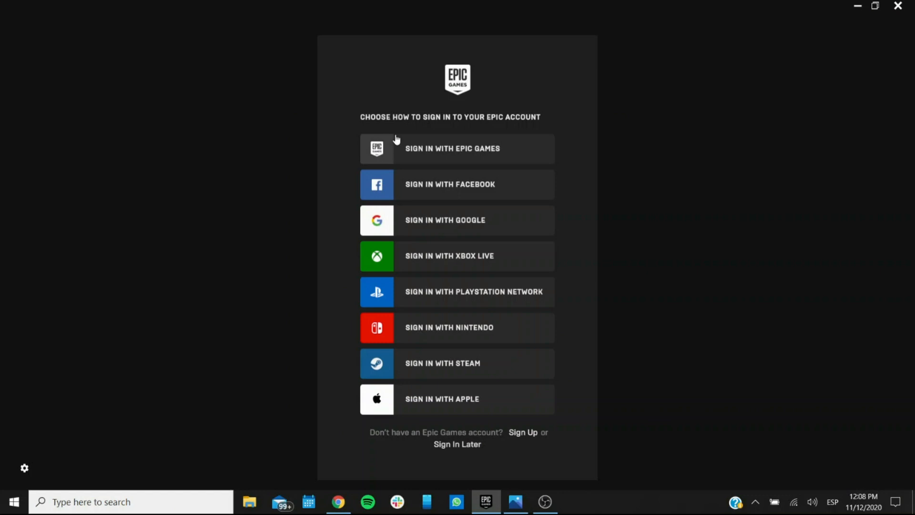
mouse_move(439, 327)
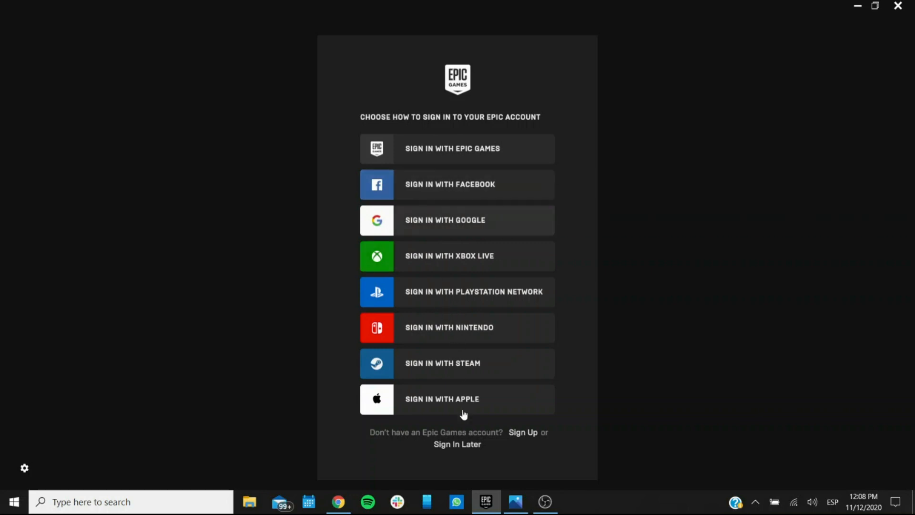
mouse_move(285, 379)
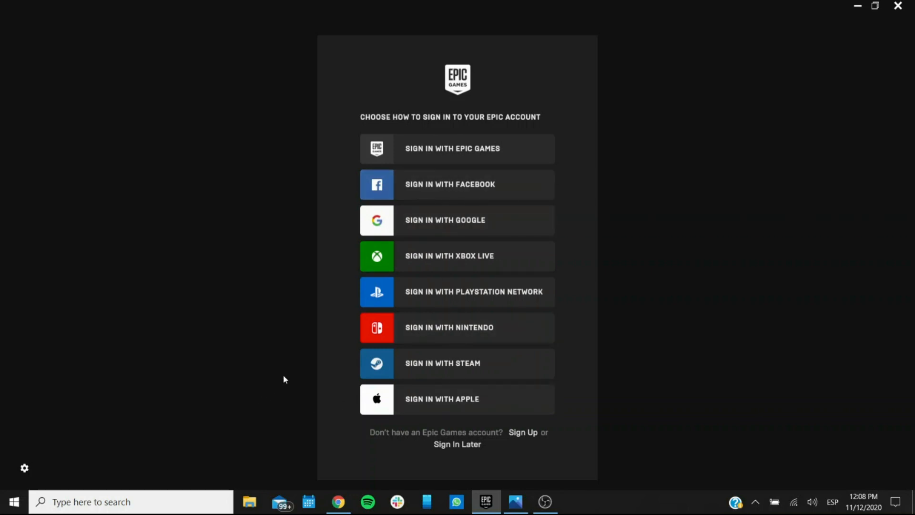
mouse_move(322, 365)
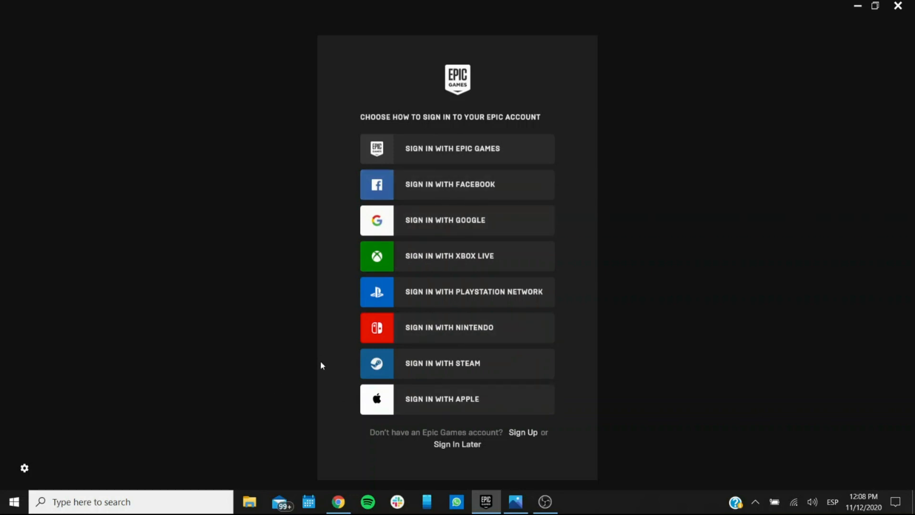
mouse_move(512, 451)
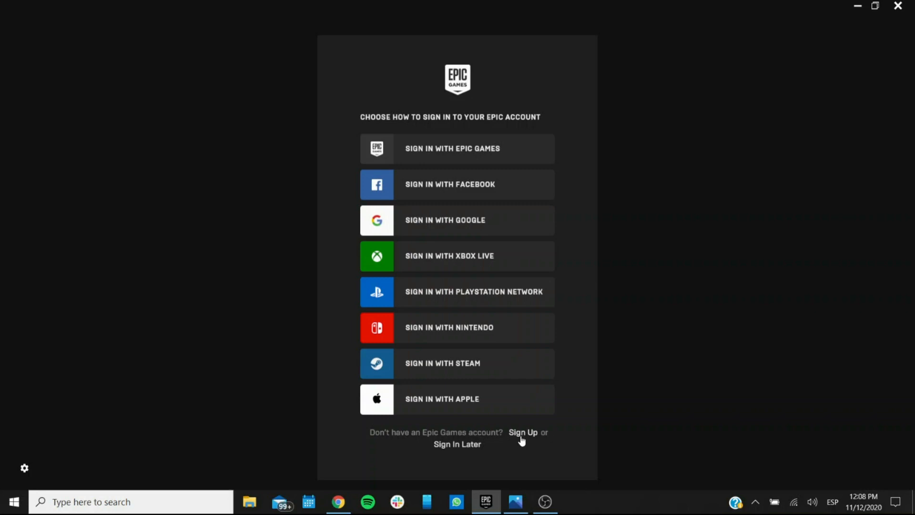
mouse_move(523, 509)
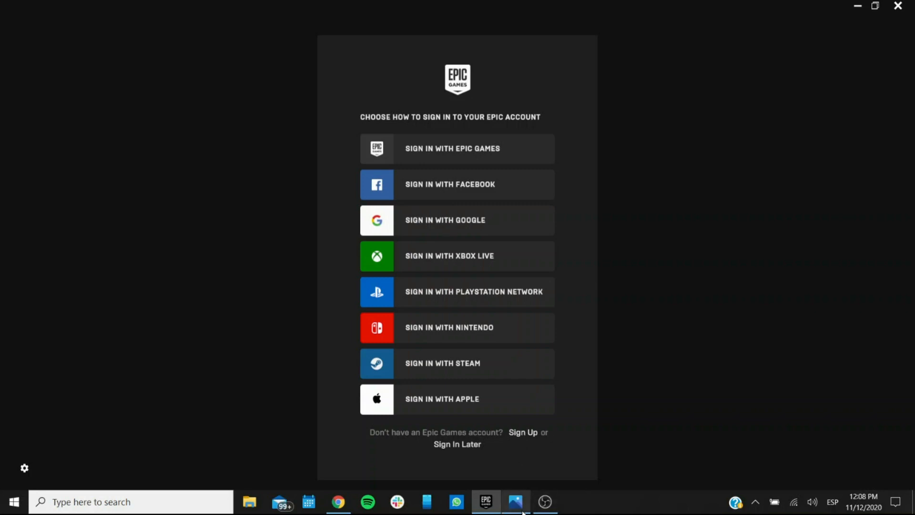
mouse_move(403, 132)
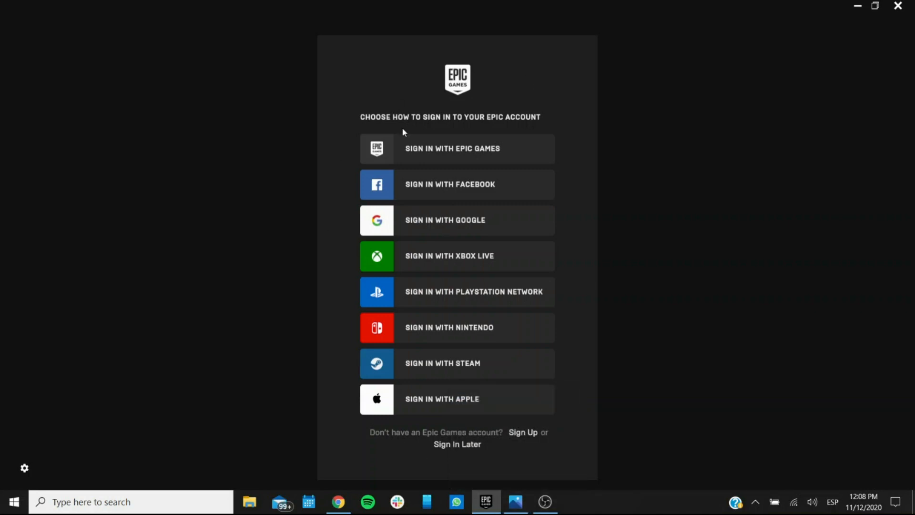
mouse_move(587, 154)
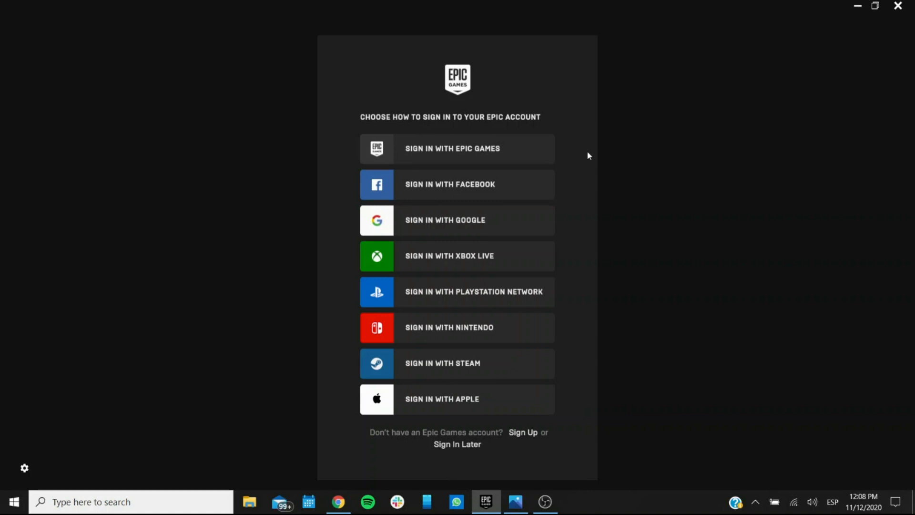
mouse_move(484, 458)
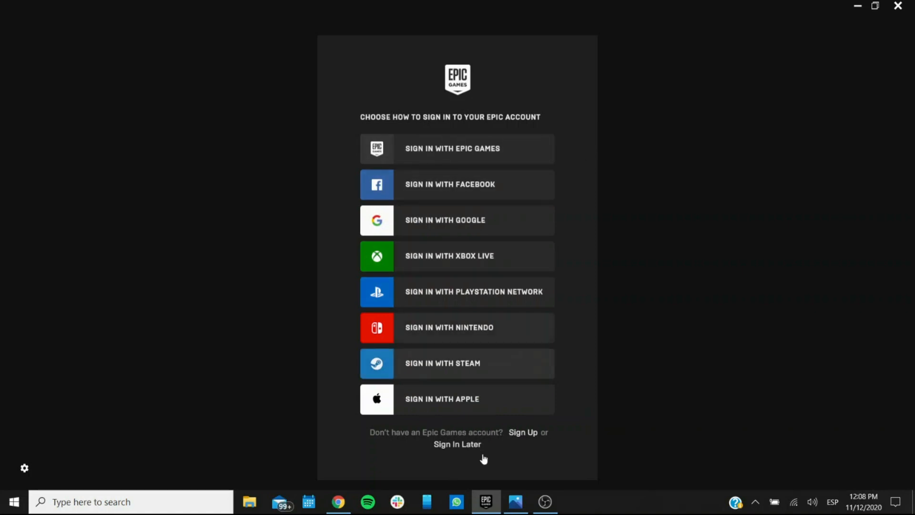
mouse_move(303, 340)
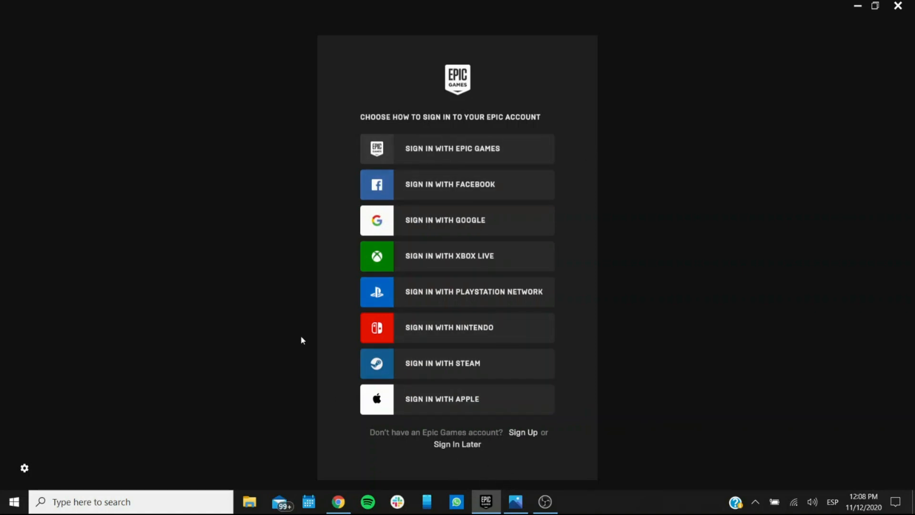
mouse_move(276, 233)
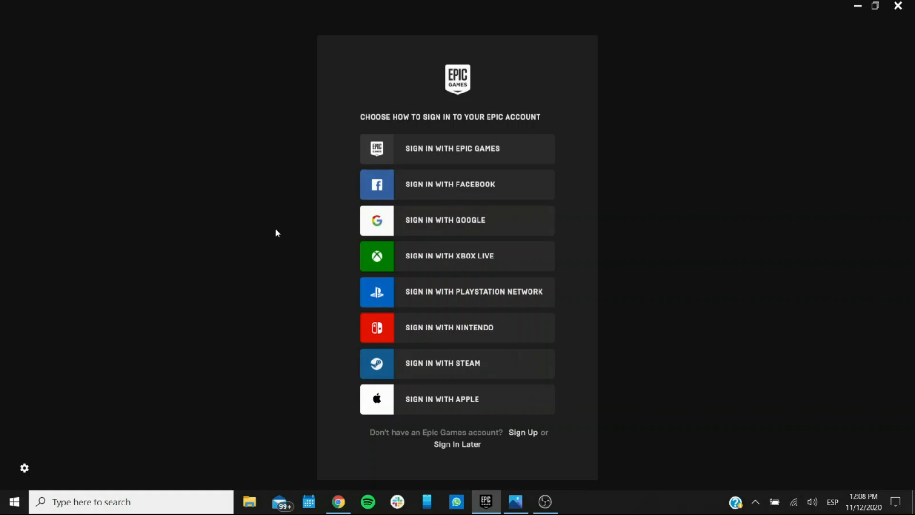
mouse_move(286, 214)
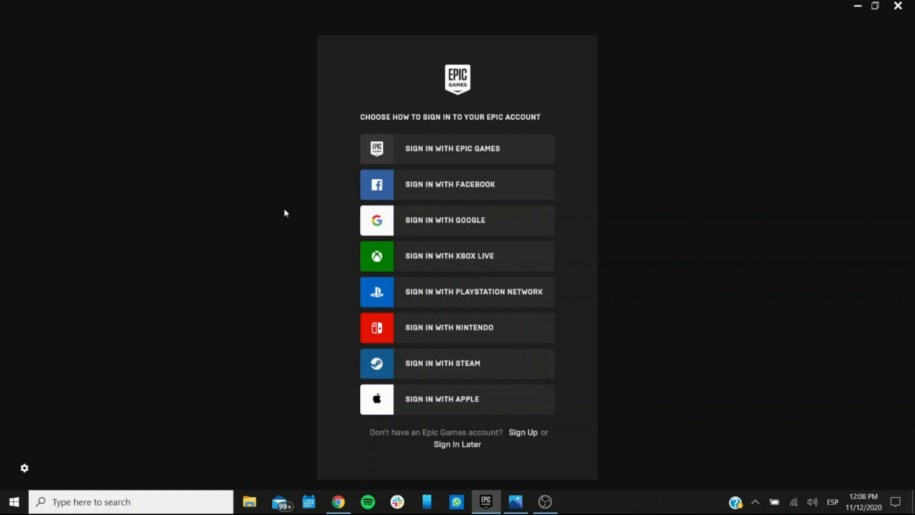
mouse_move(381, 173)
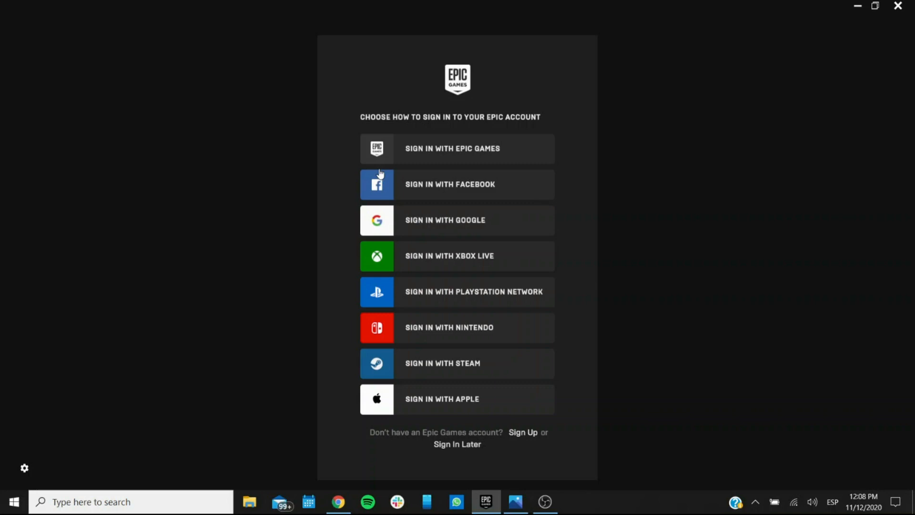
Step: View the saved image of the Epic Games sign-up form in Photos
click(515, 501)
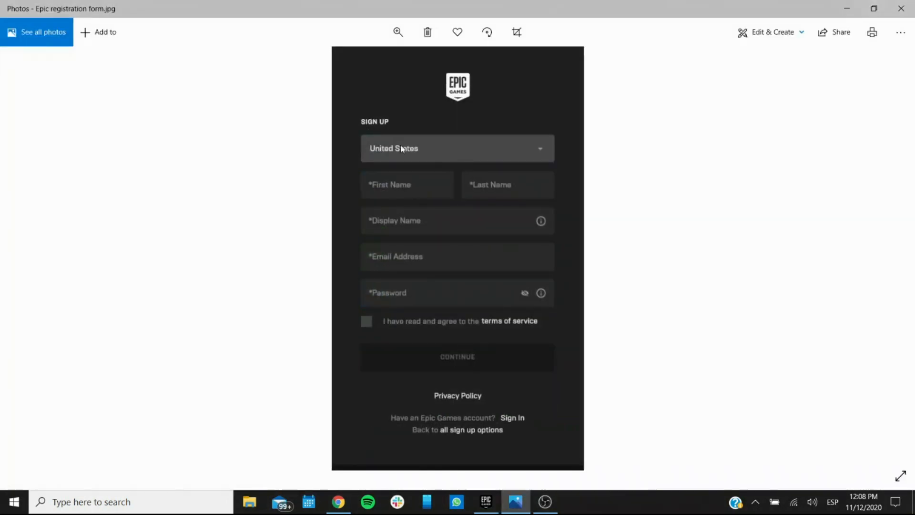
mouse_move(521, 190)
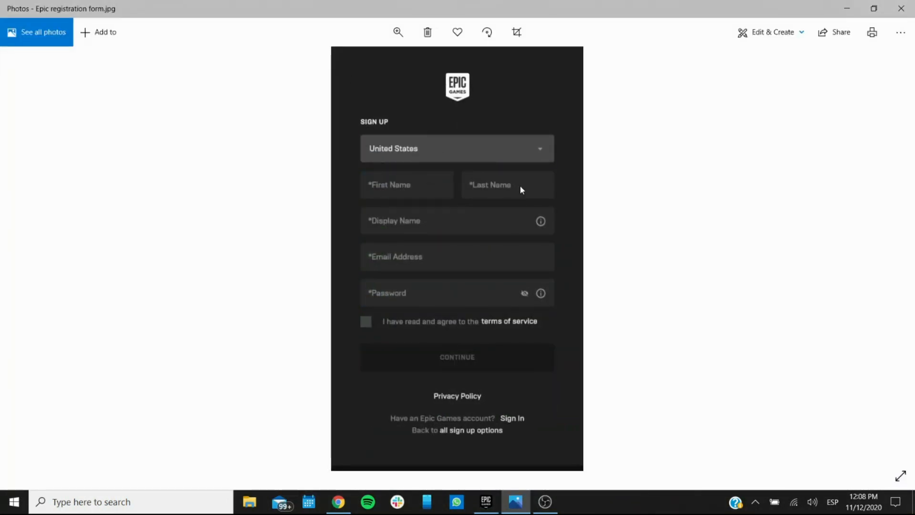
mouse_move(416, 221)
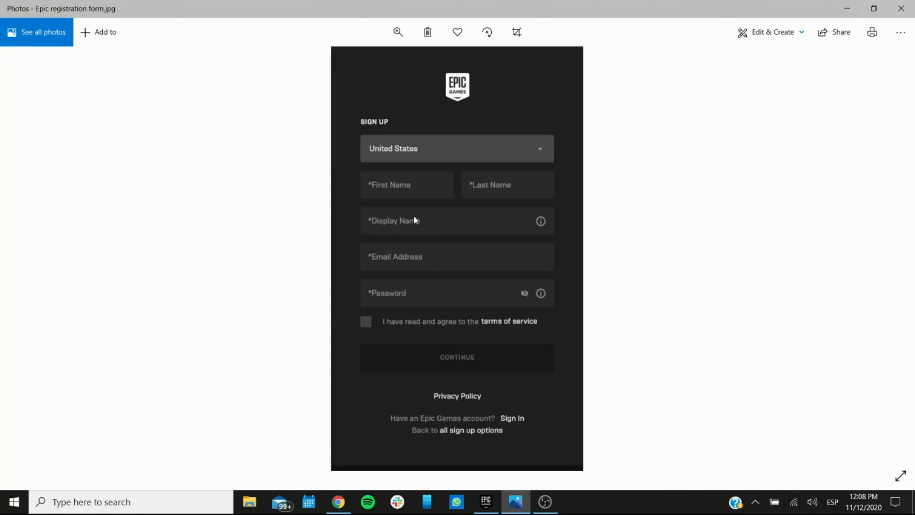
mouse_move(272, 244)
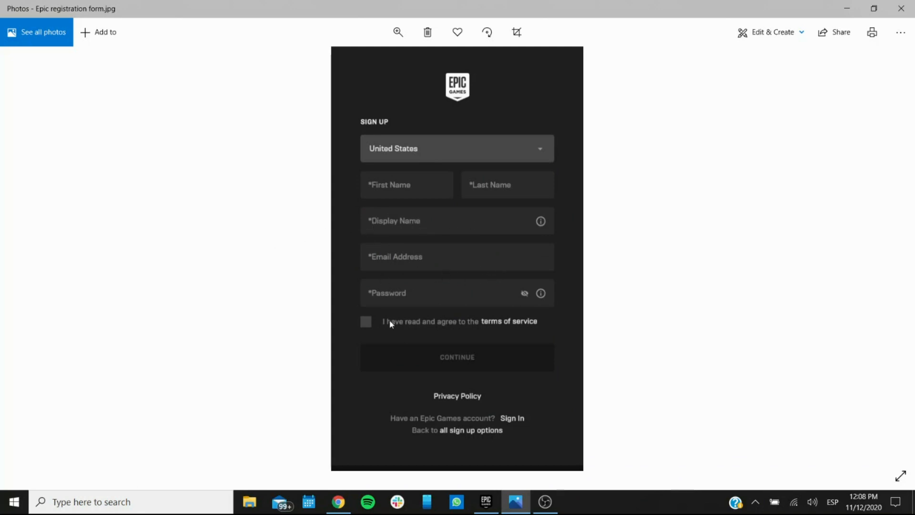
mouse_move(543, 291)
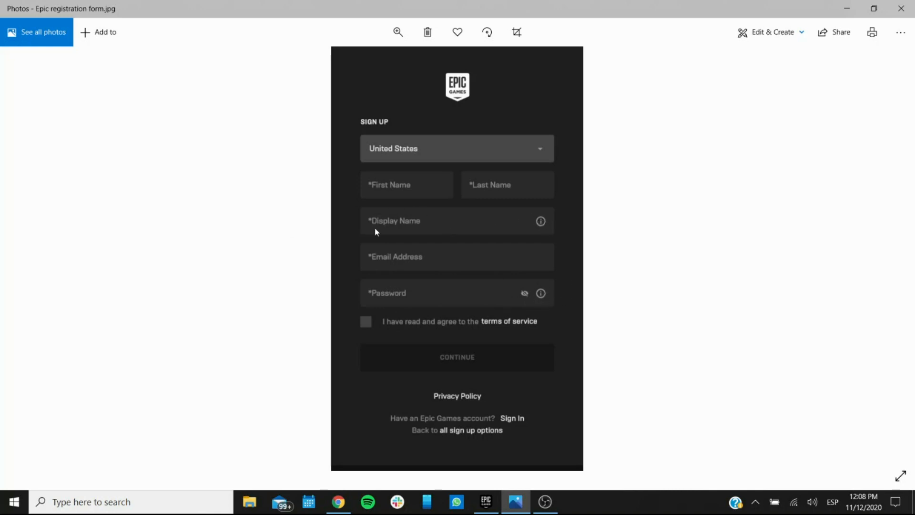
mouse_move(393, 333)
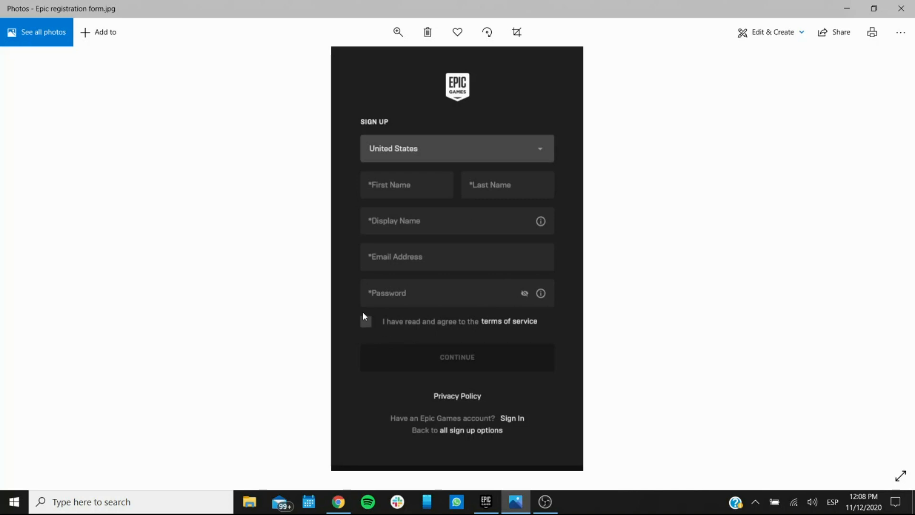
mouse_move(353, 324)
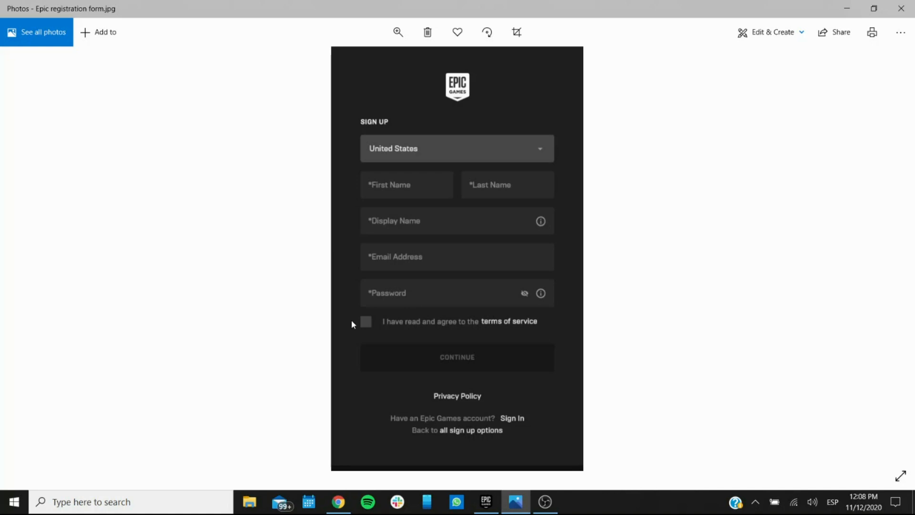
mouse_move(508, 362)
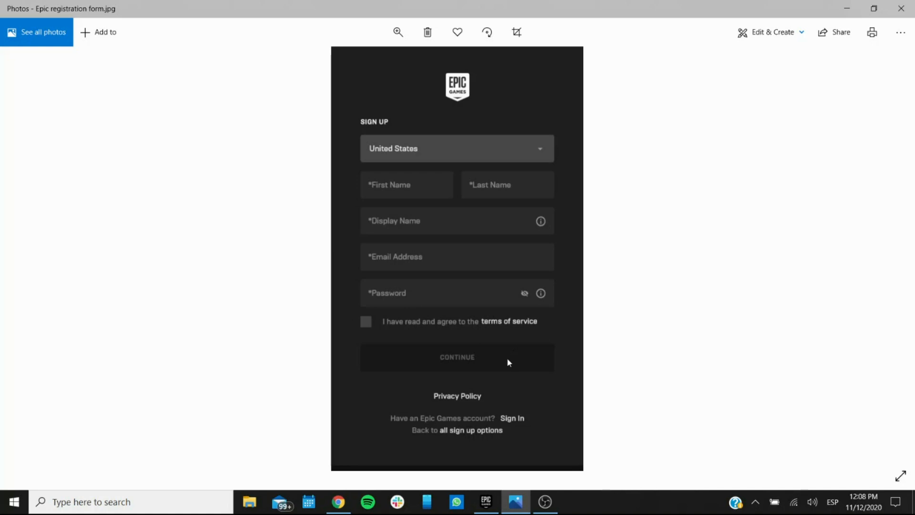
mouse_move(466, 360)
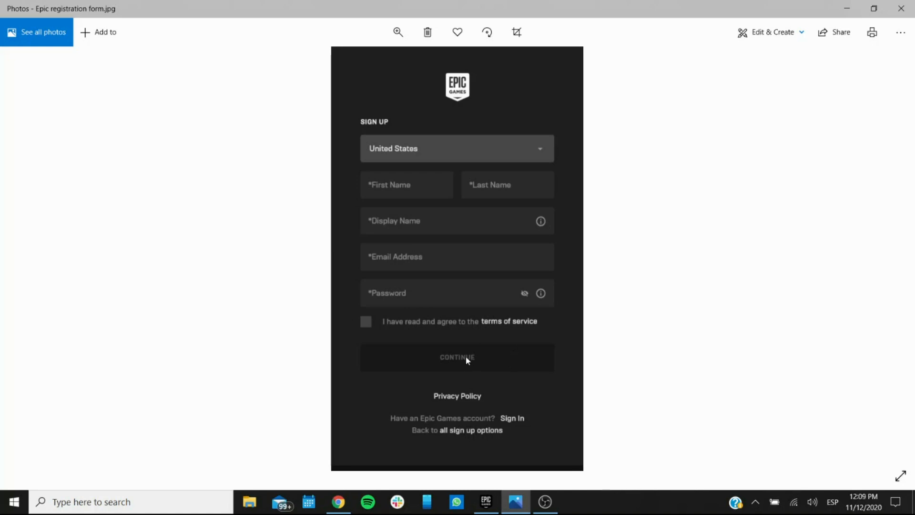
mouse_move(413, 399)
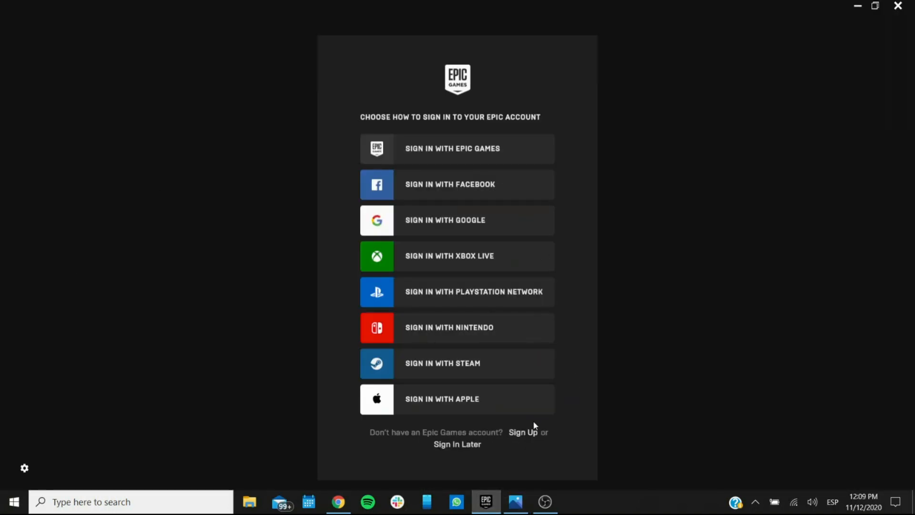
mouse_move(427, 135)
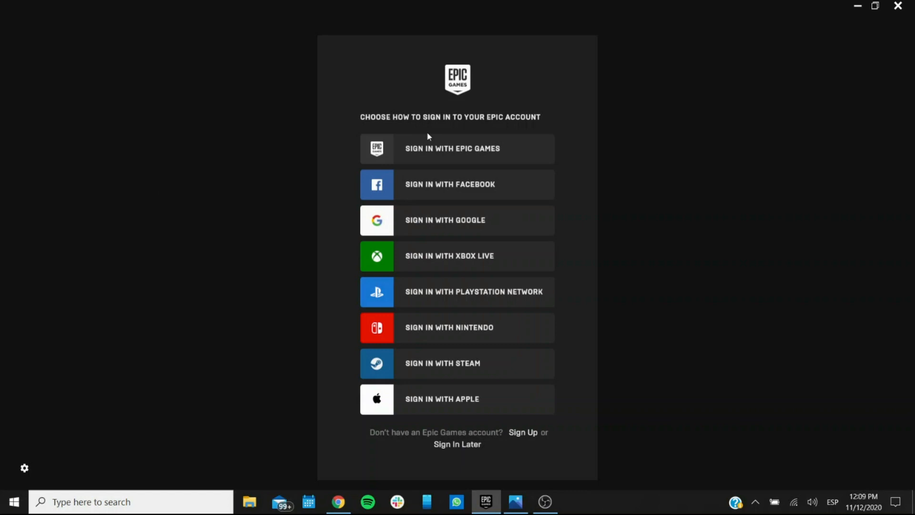
mouse_move(337, 249)
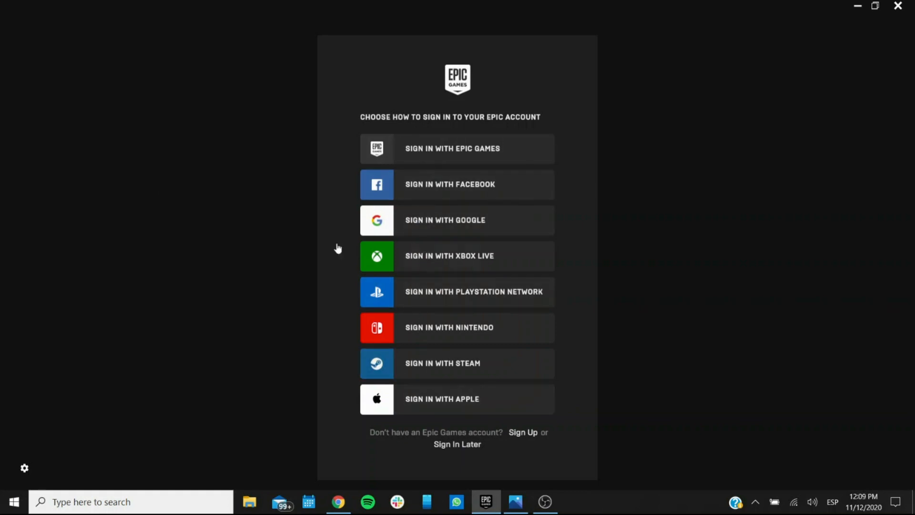
mouse_move(510, 150)
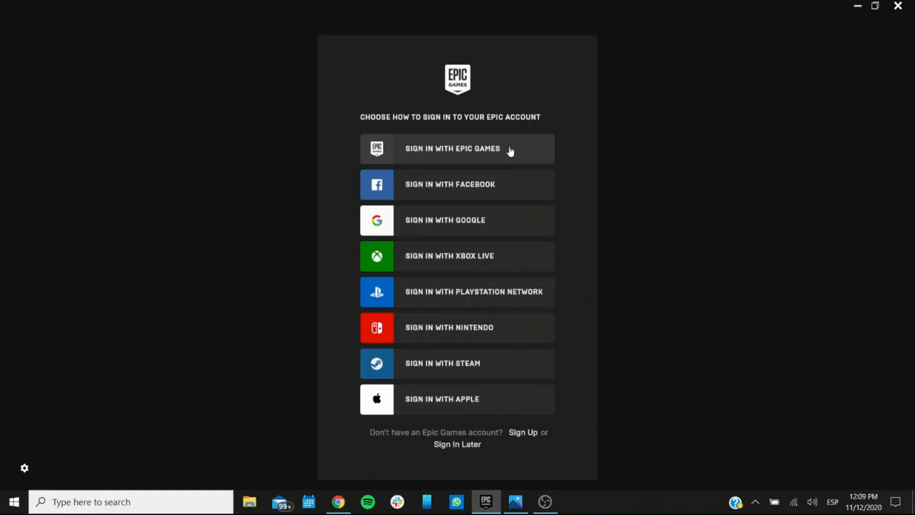
Step: Sign in with an Epic Games email and password and log in to reach the Store
click(456, 148)
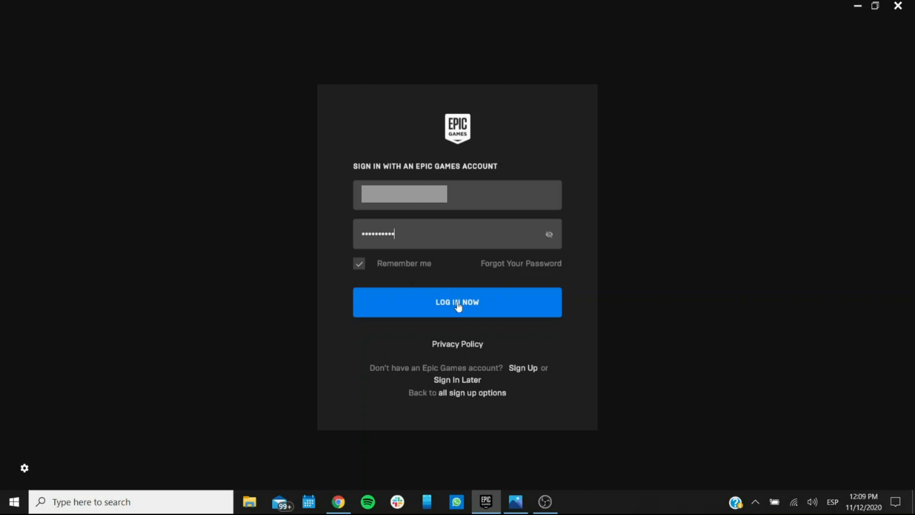
click(457, 302)
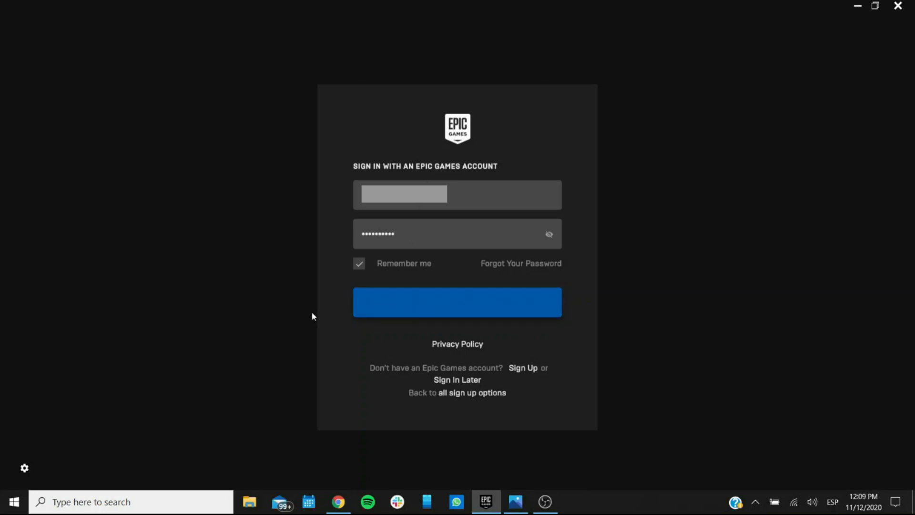
click(457, 302)
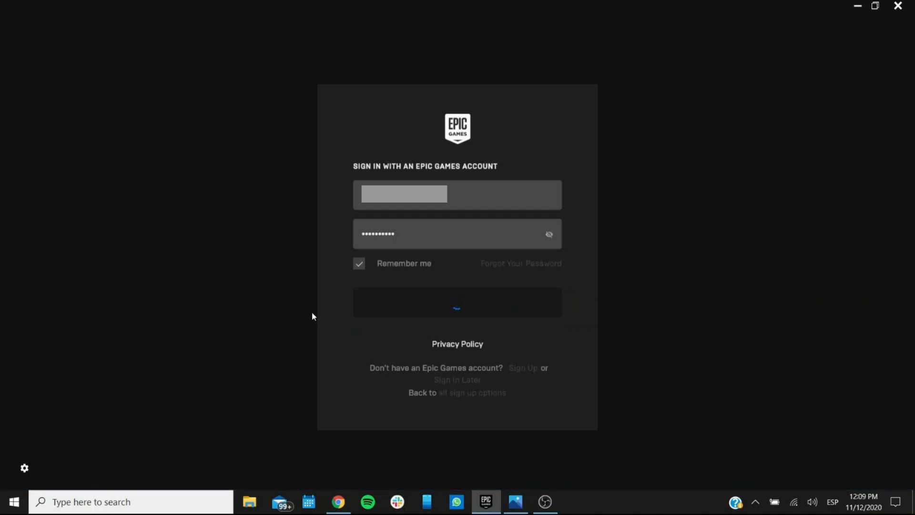
click(457, 302)
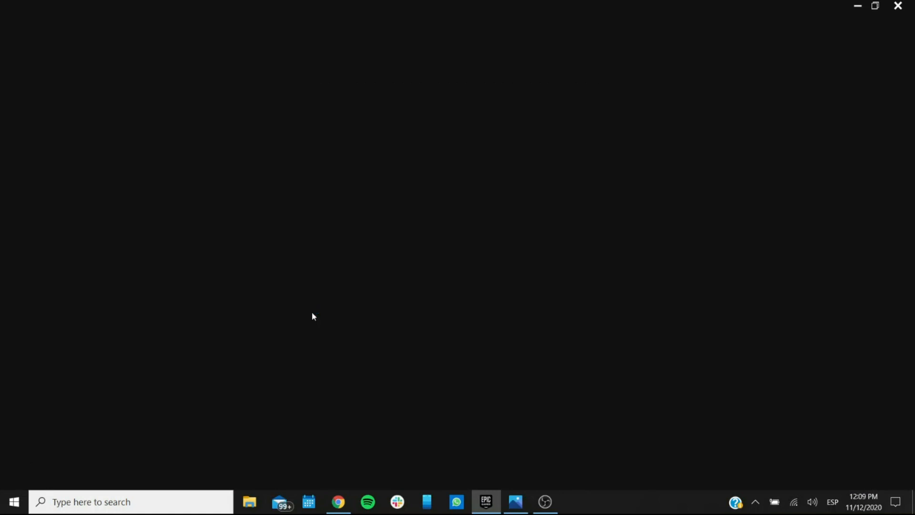
click(486, 501)
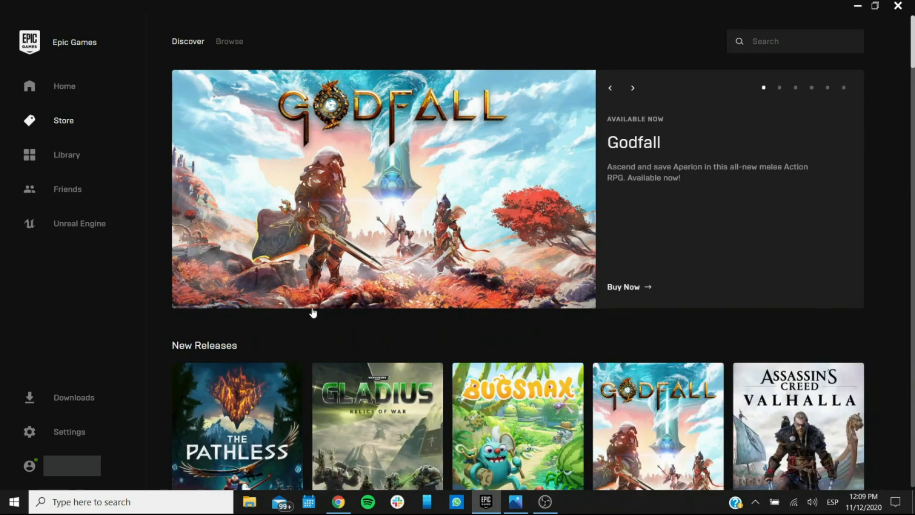
mouse_move(151, 214)
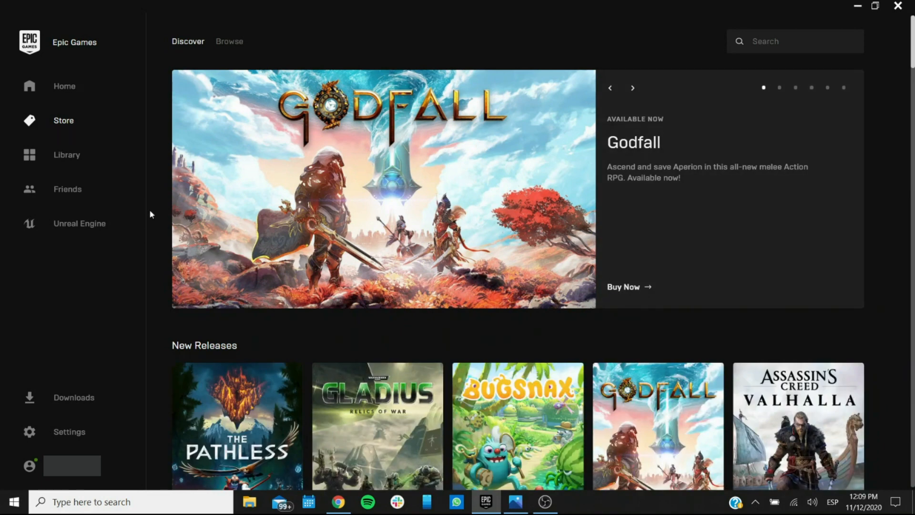
mouse_move(96, 343)
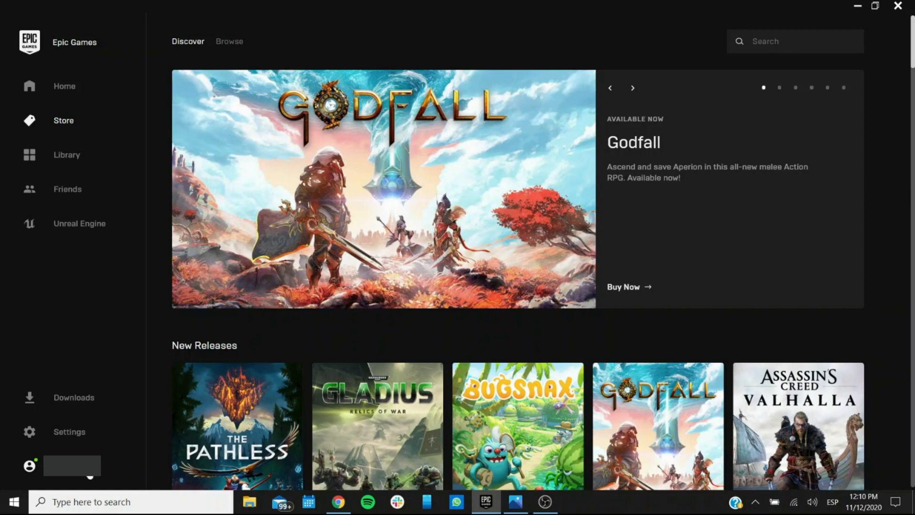
mouse_move(80, 478)
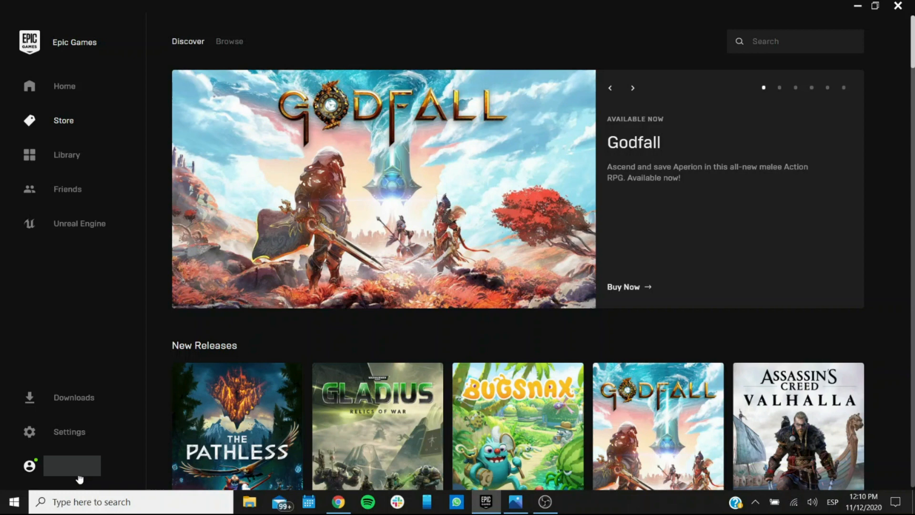
Step: Open the account menu from the sidebar and go to the Redeem your product page
click(71, 466)
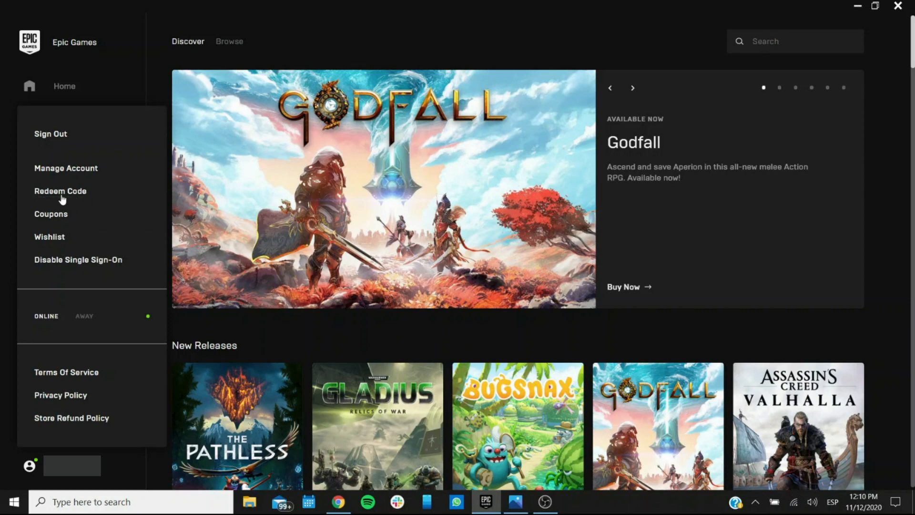
click(60, 191)
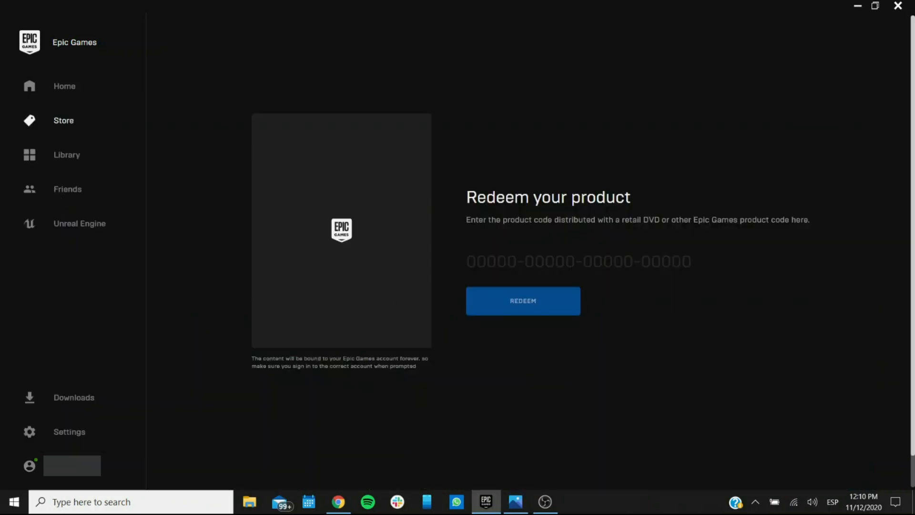
mouse_move(663, 382)
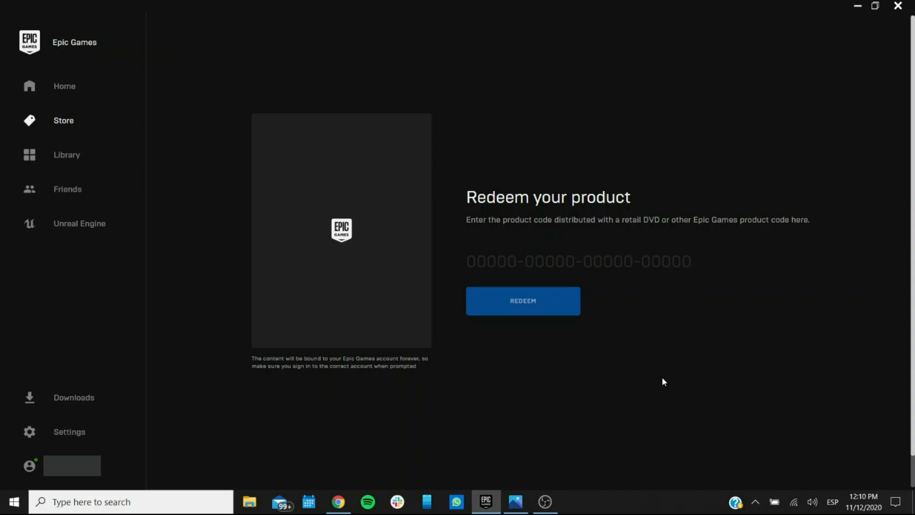
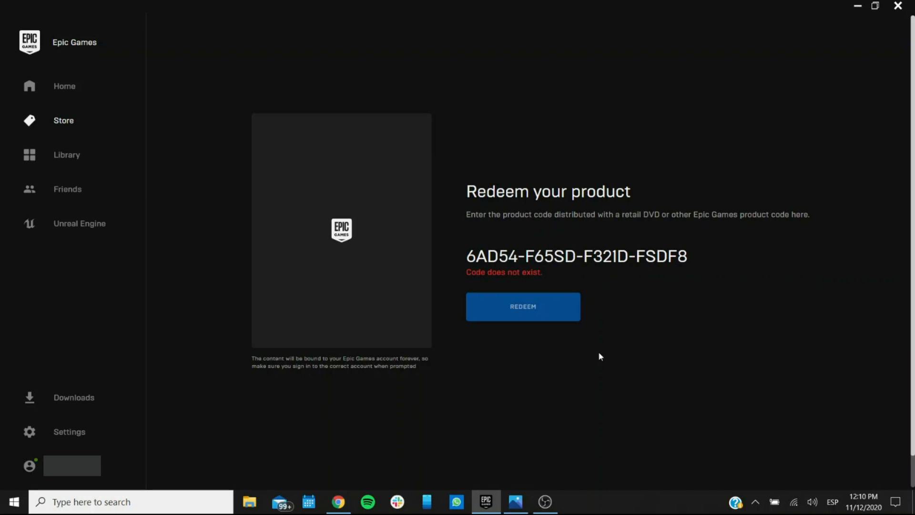
mouse_move(542, 281)
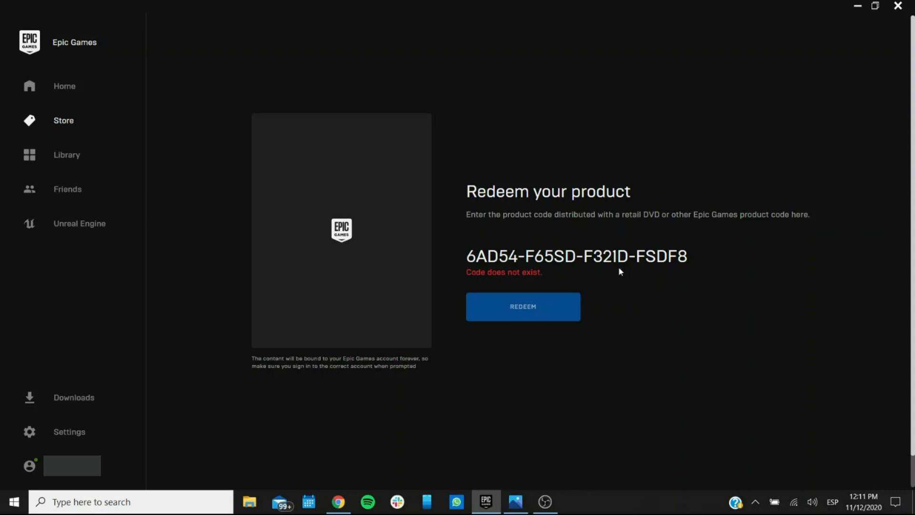
mouse_move(400, 191)
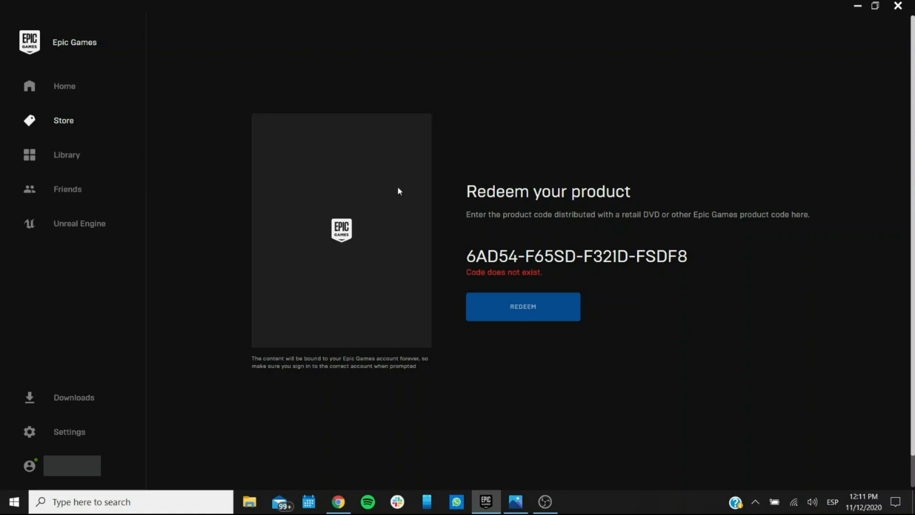
mouse_move(185, 239)
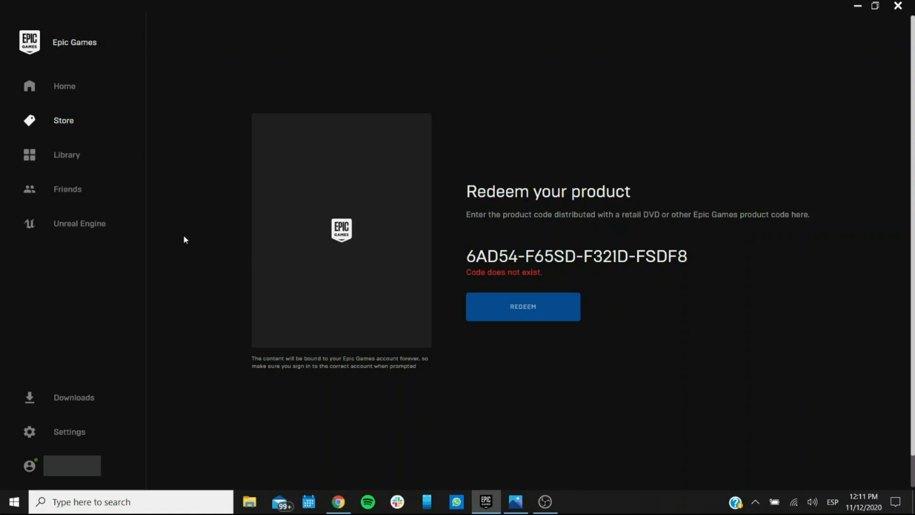
Step: Open Library to see Rocket League ready to launch and Fortnite available to install
click(66, 155)
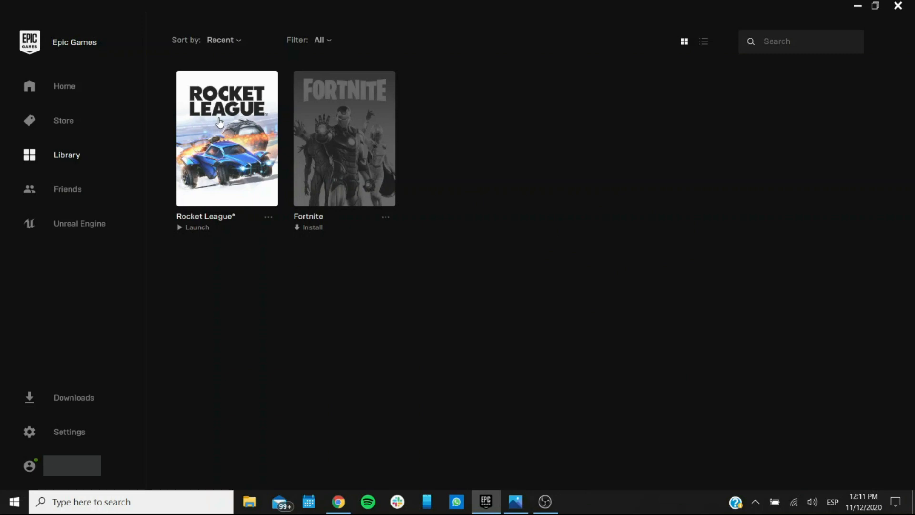
mouse_move(249, 135)
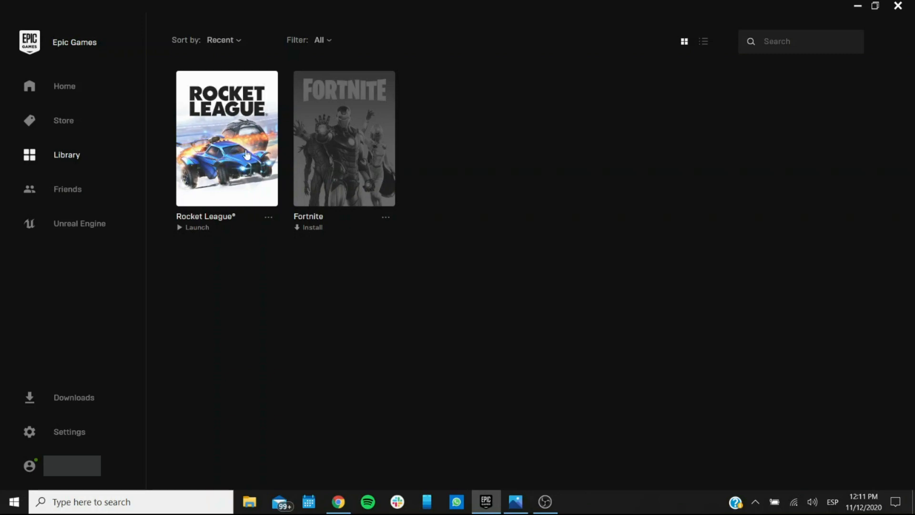
mouse_move(368, 139)
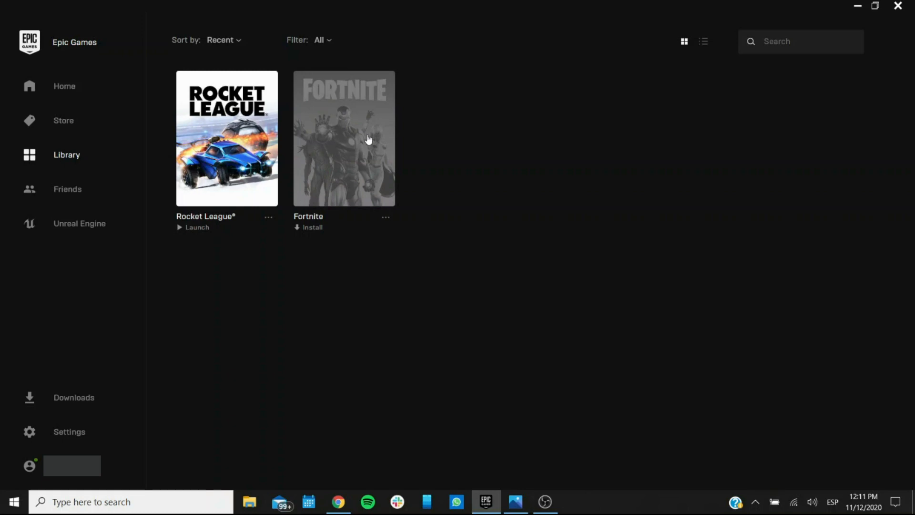
mouse_move(354, 110)
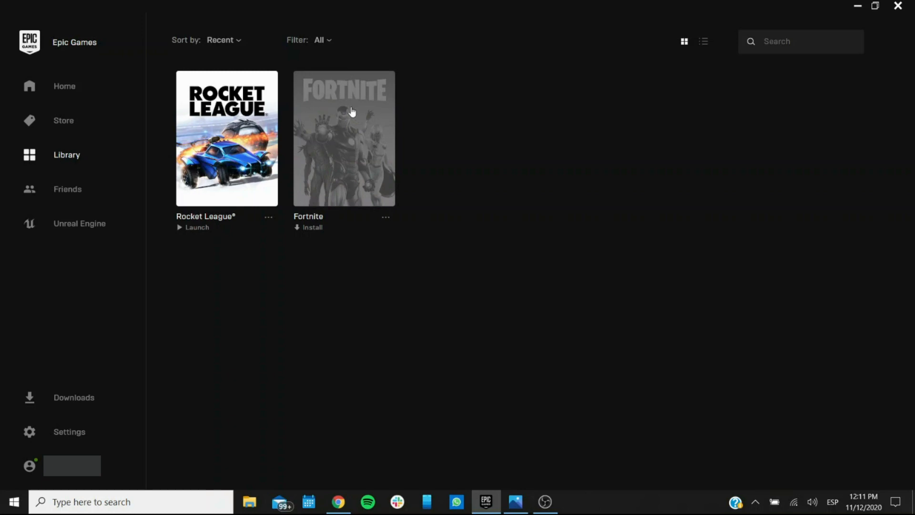
mouse_move(188, 241)
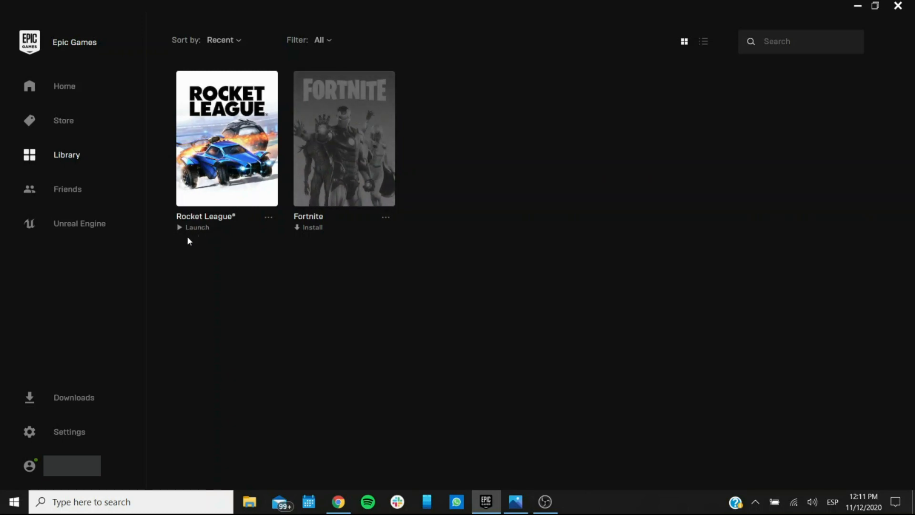
mouse_move(190, 237)
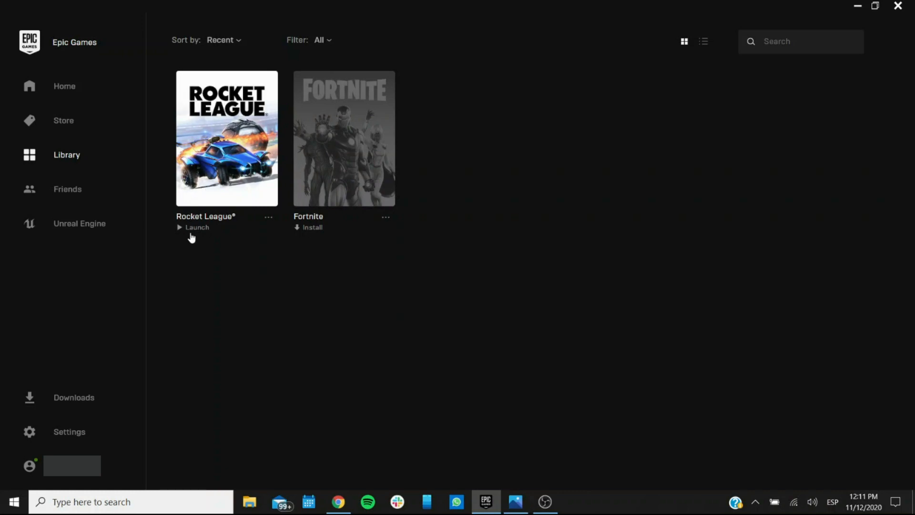
mouse_move(315, 155)
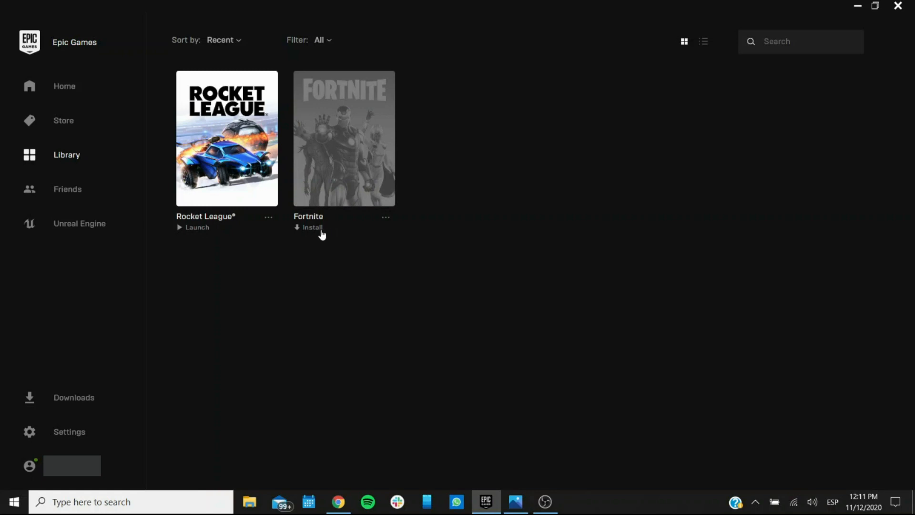
mouse_move(282, 280)
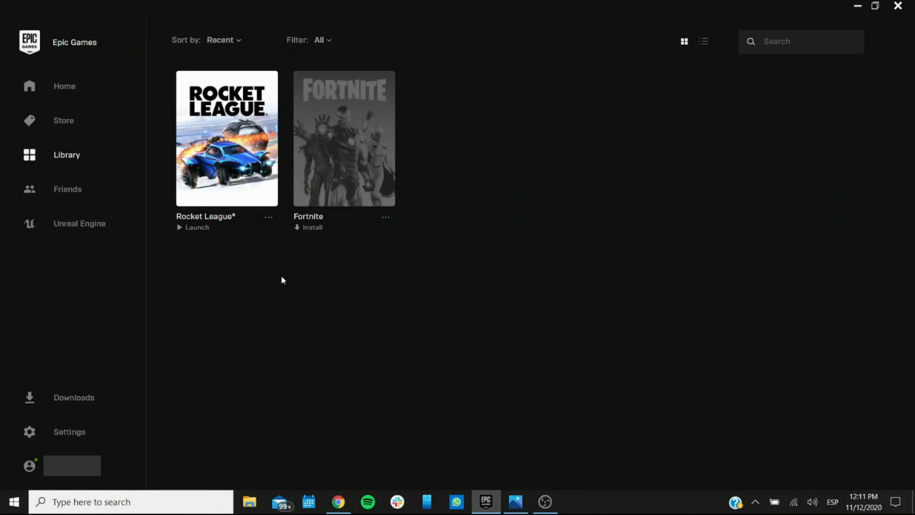
mouse_move(317, 302)
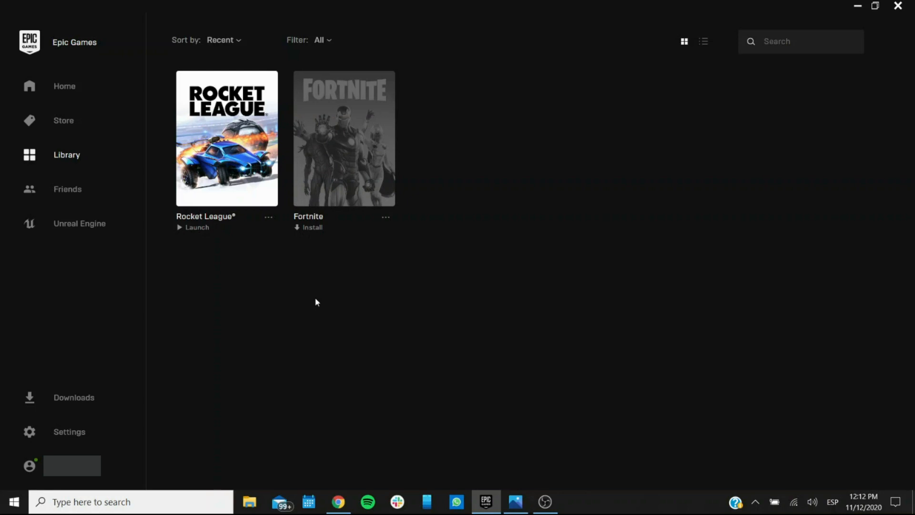
mouse_move(461, 381)
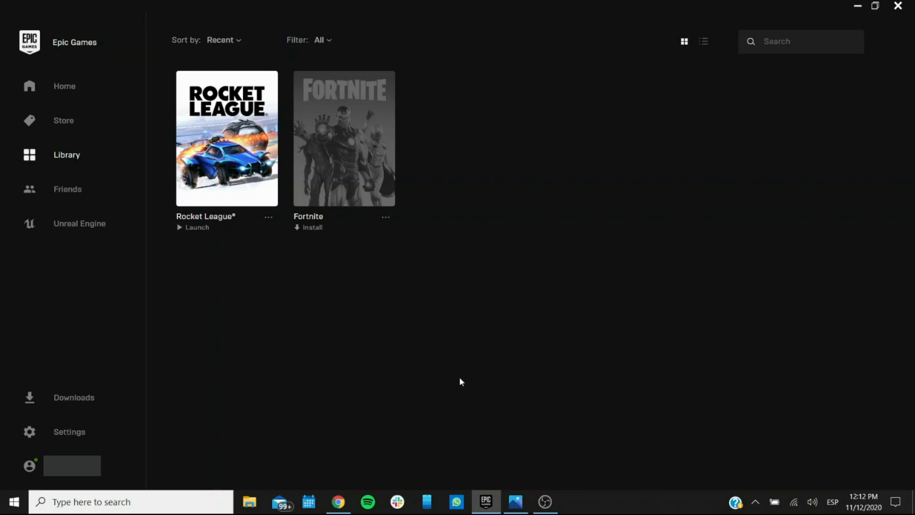